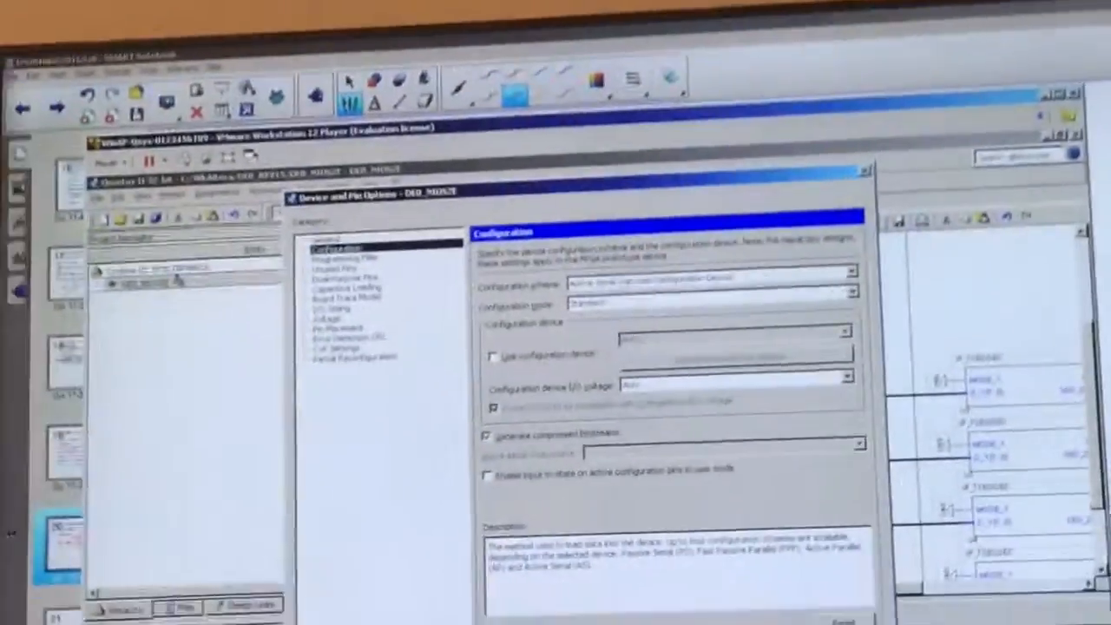
Switch to the Dual-Purpose Pins category to view the nCEO pin setting.
click(438, 198)
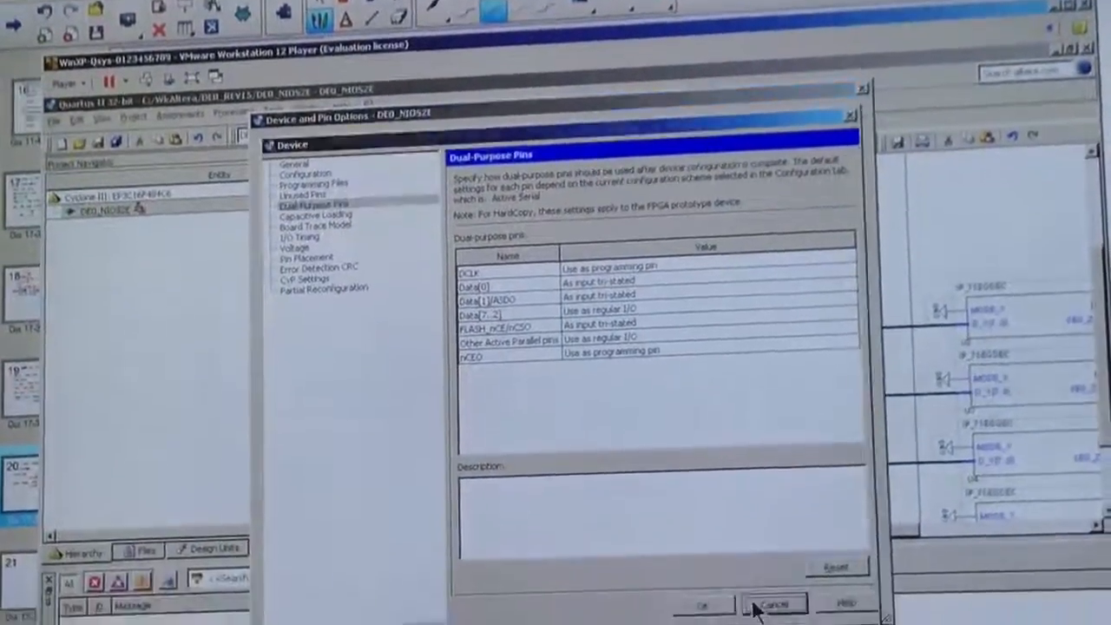
Return to the Configuration category showing the Active Serial scheme.
click(771, 603)
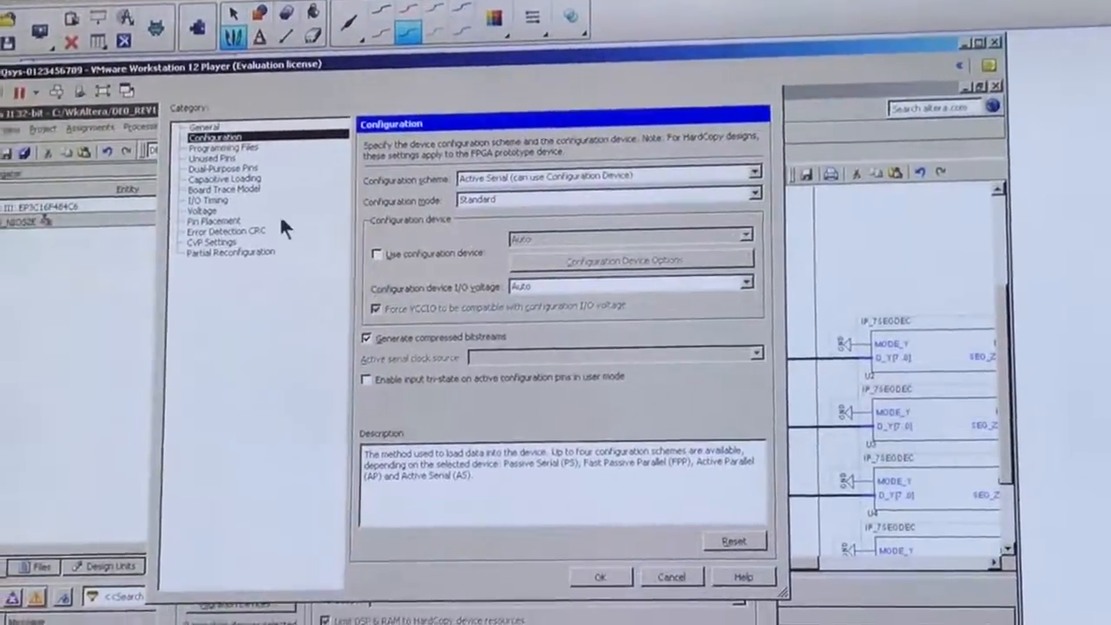
Reopen Dual-Purpose Pins and select the nCEO value cell, still Use as programming pin.
click(219, 168)
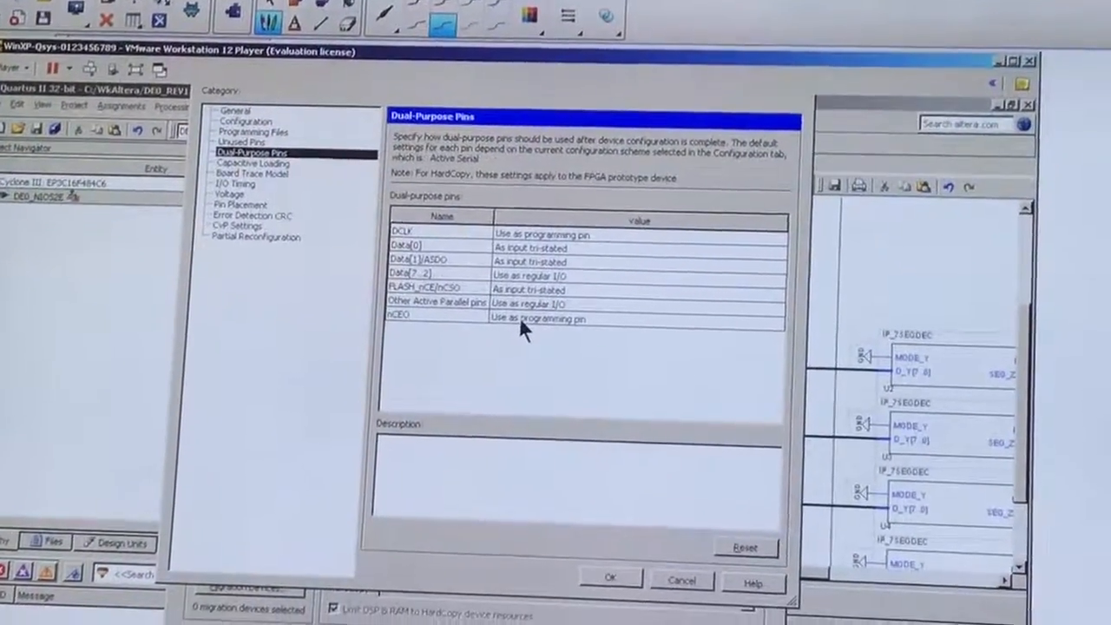
click(521, 317)
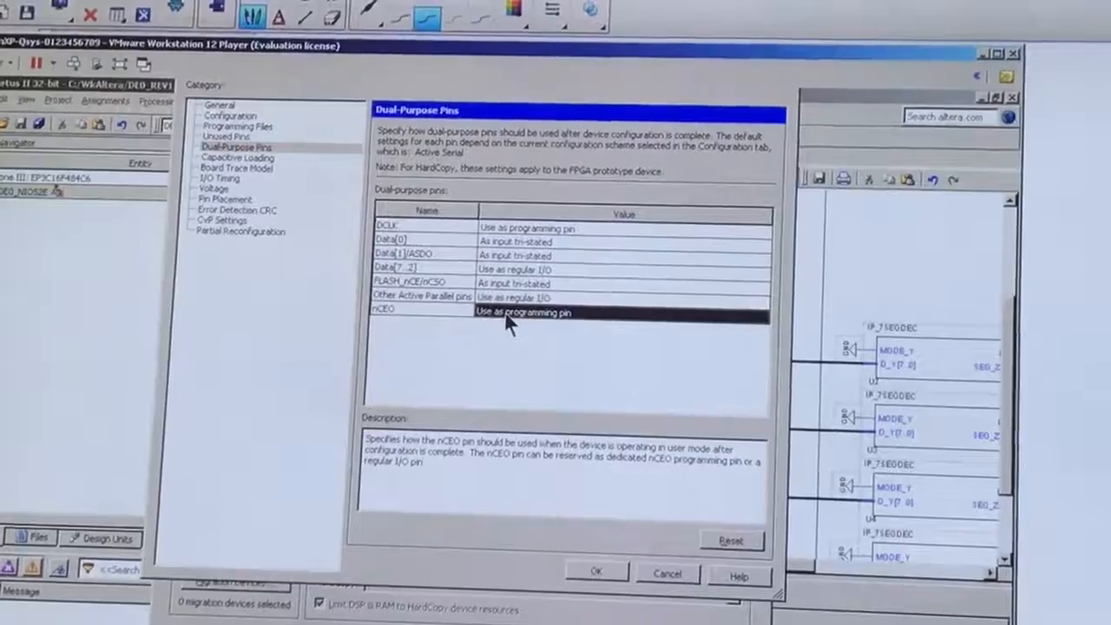